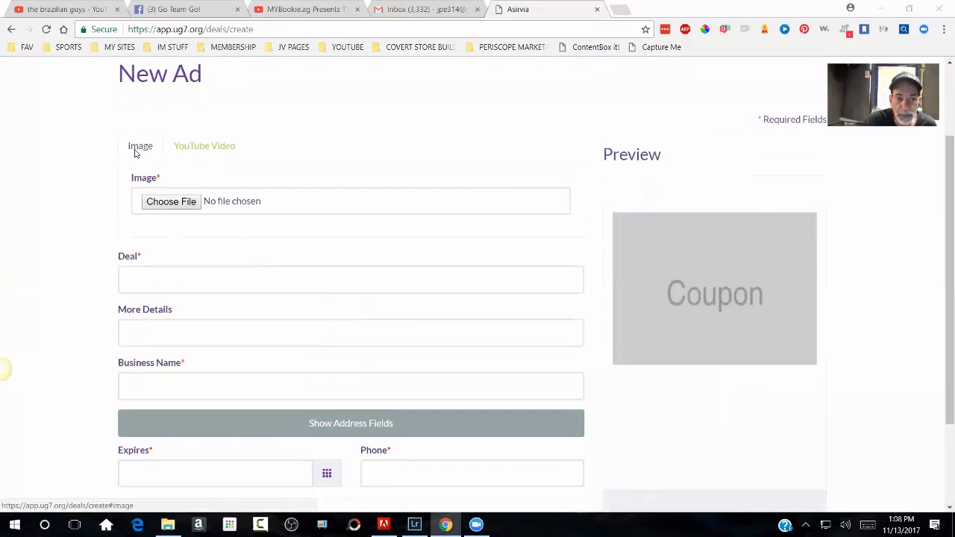
Step: Switch the new ad to a YouTube video and open a blank browser tab
left_click(204, 146)
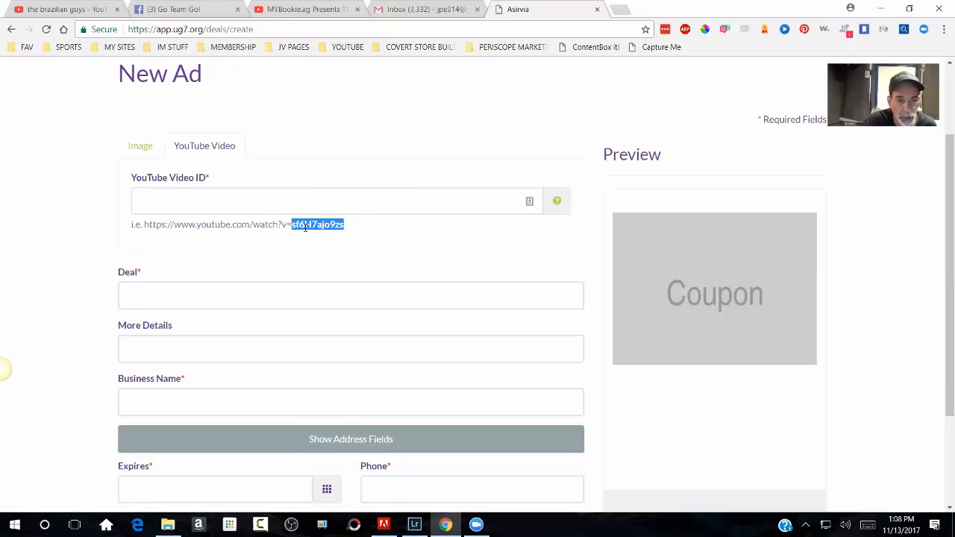
left_click(349, 227)
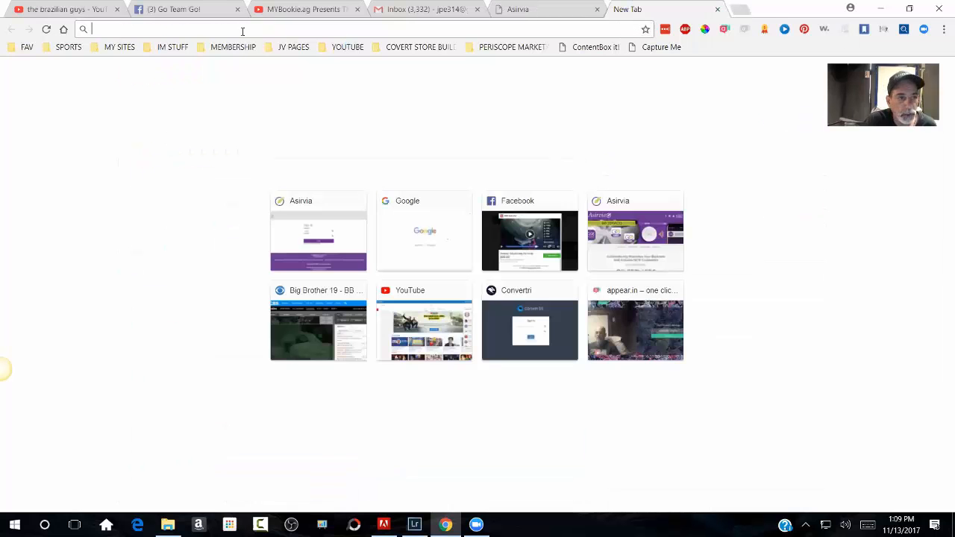
Step: Open the Giants post-game locker room video on YouTube, then return to the ad form
left_click(423, 328)
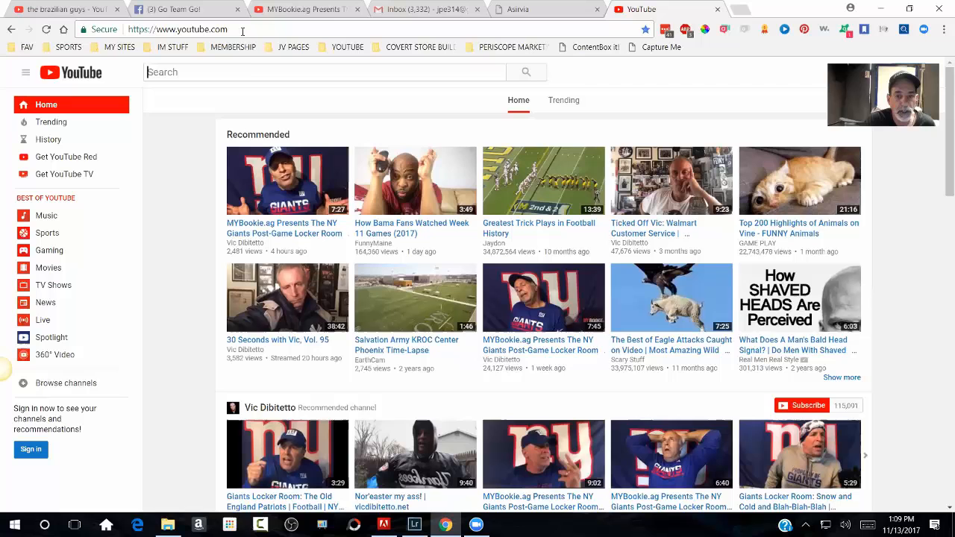
left_click(286, 181)
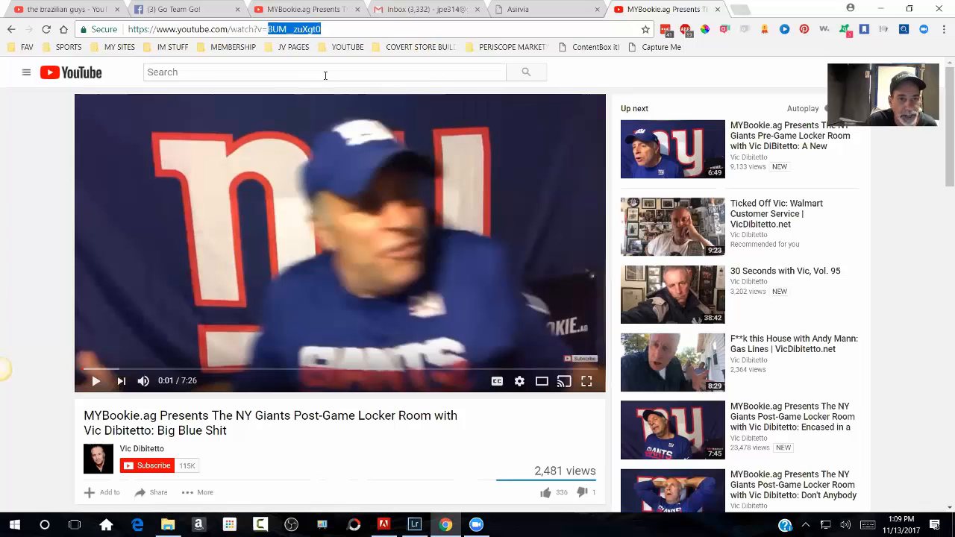
left_click(517, 9)
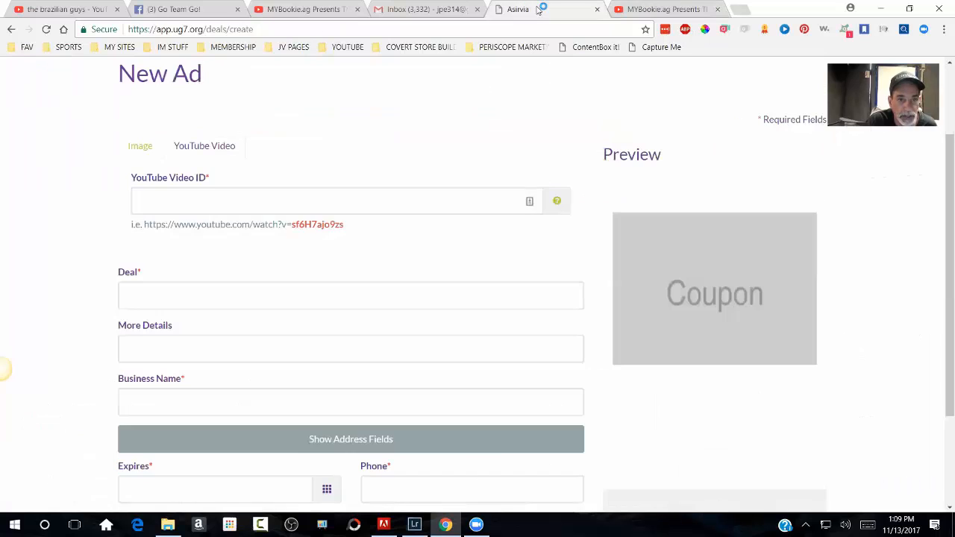
Step: Enter BUM__zuXgt0 as the ad's YouTube video ID so the preview shows the Giants video
right_click(176, 200)
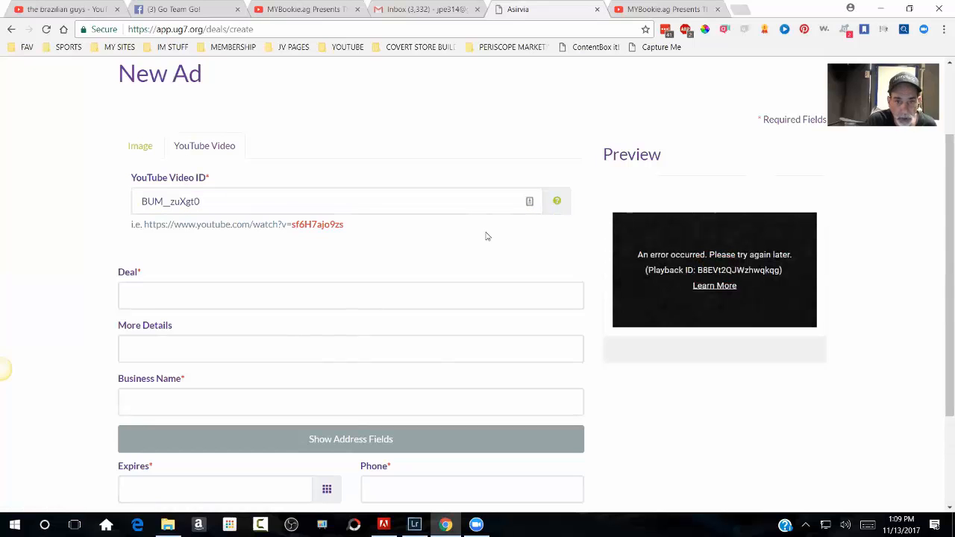
left_click(248, 200)
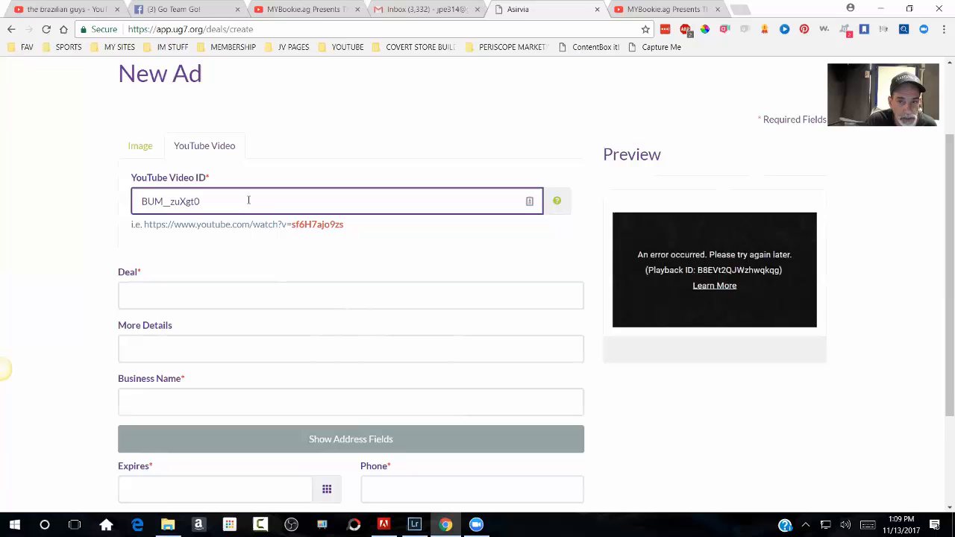
mouse_move(556, 200)
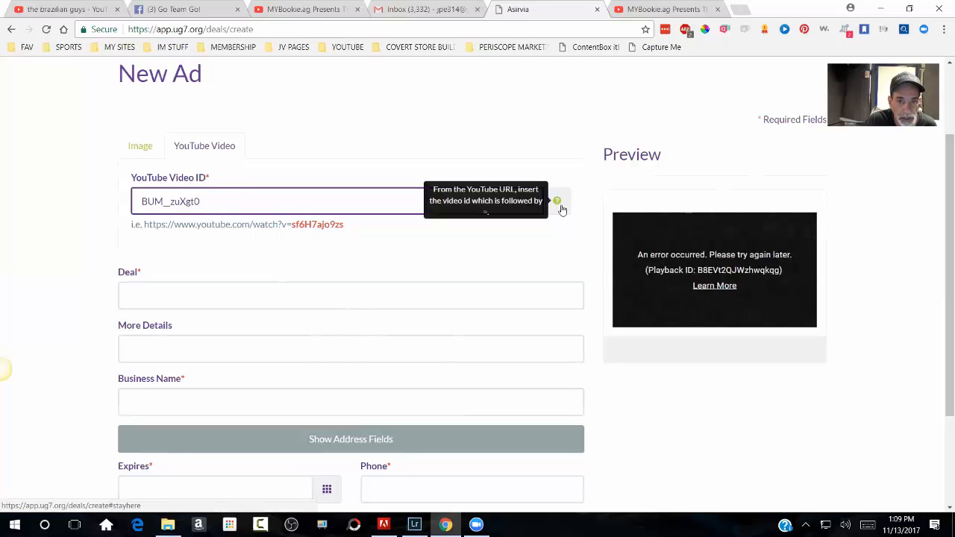
left_click(227, 200)
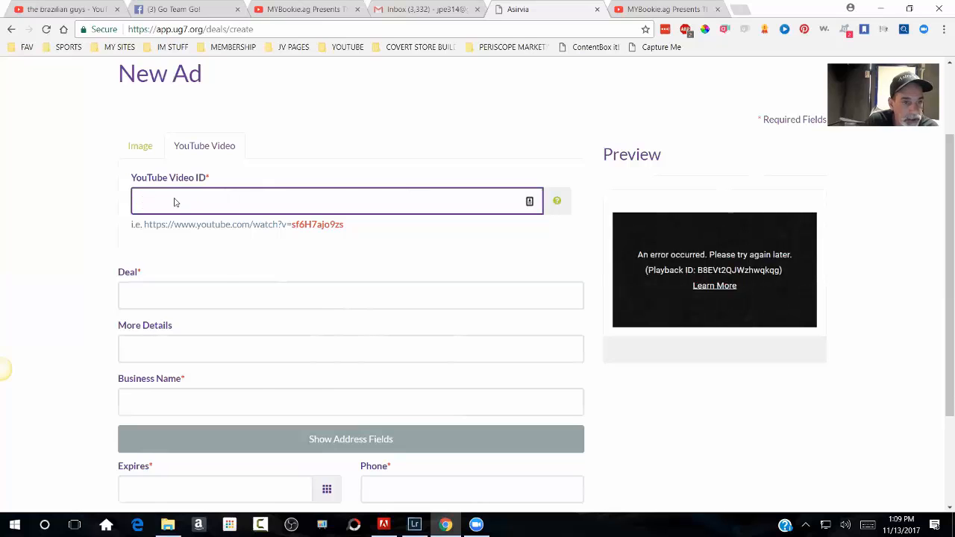
type("BUM__zuXgt0")
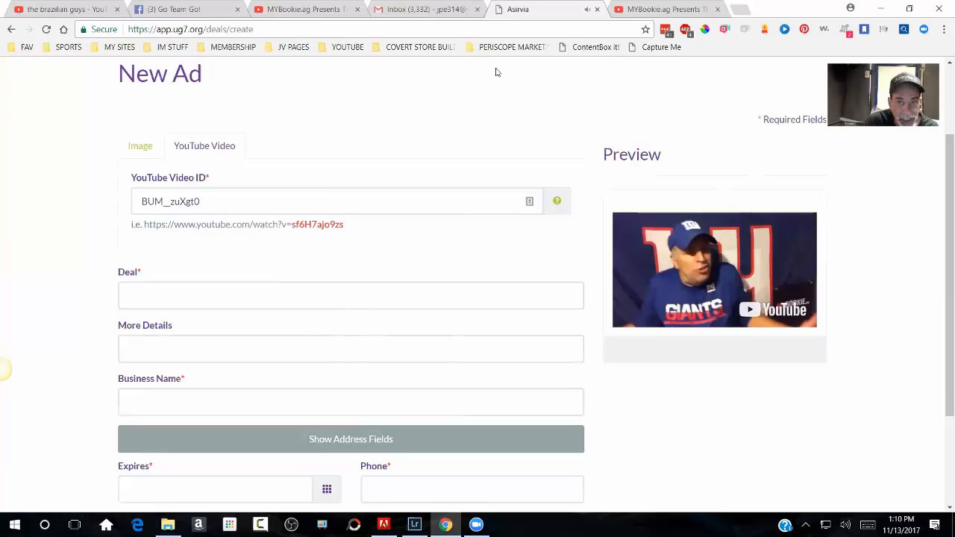
mouse_move(221, 191)
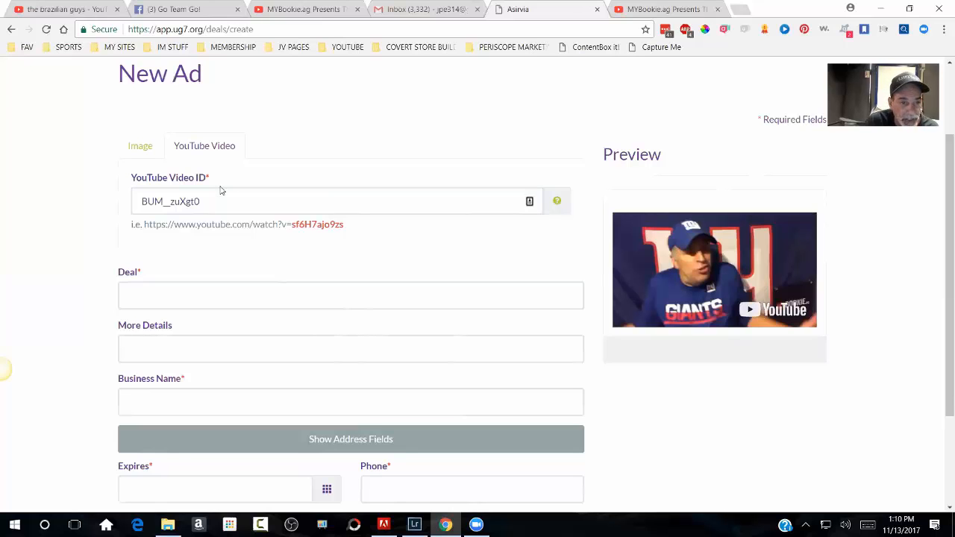
left_click(172, 201)
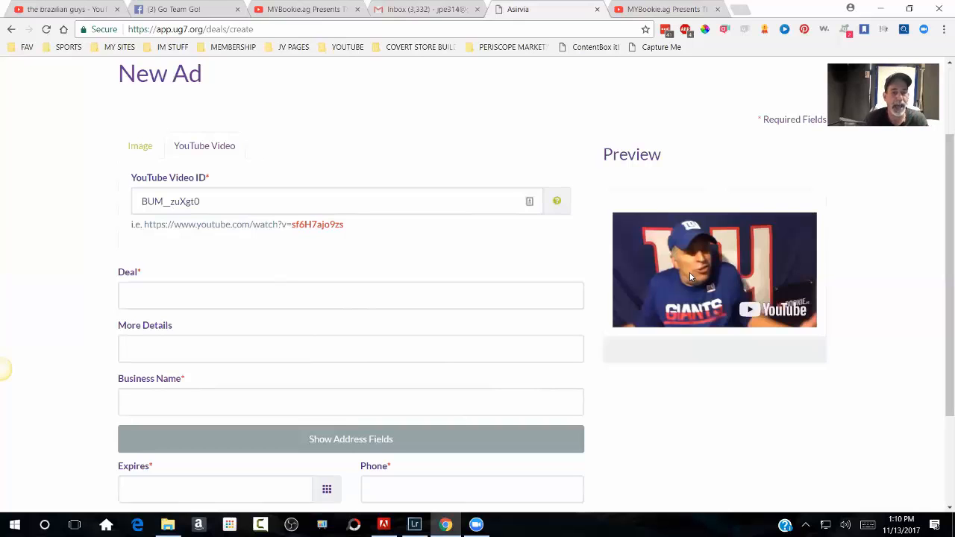
left_click(351, 296)
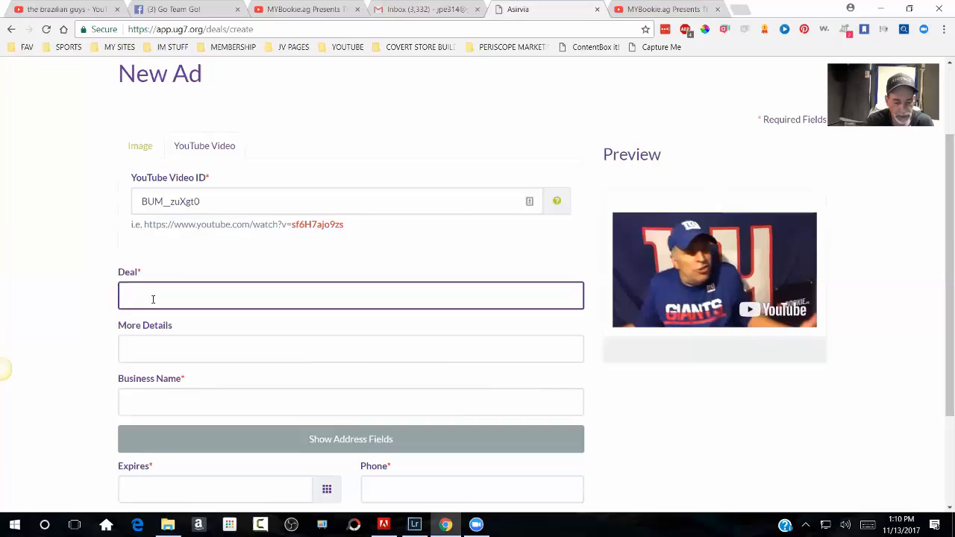
Step: Enter deal text 'jdfwhdvn do[iq', details and business name, with expiry 11/30/2017
type("jdfwhdvn do[iq")
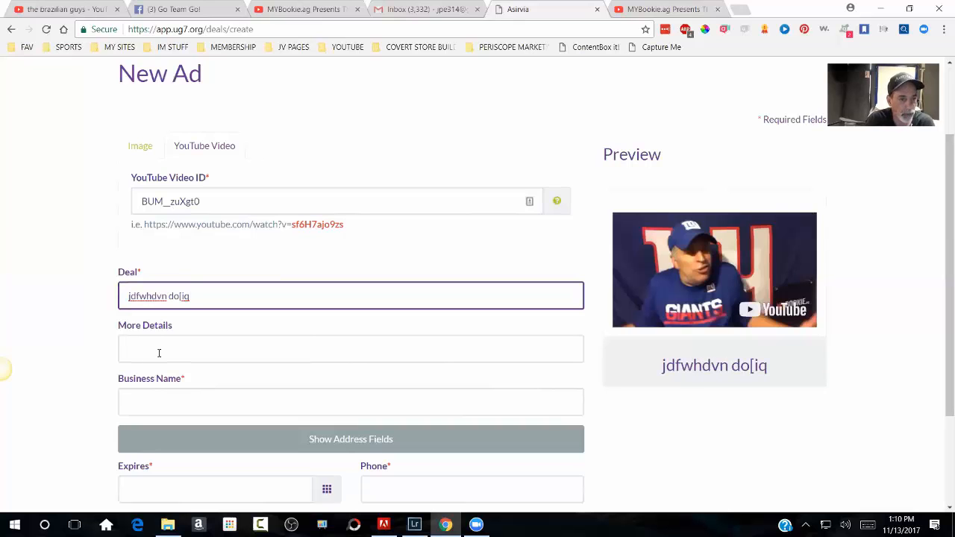
type("SVF FHNCWEFJCEIJF")
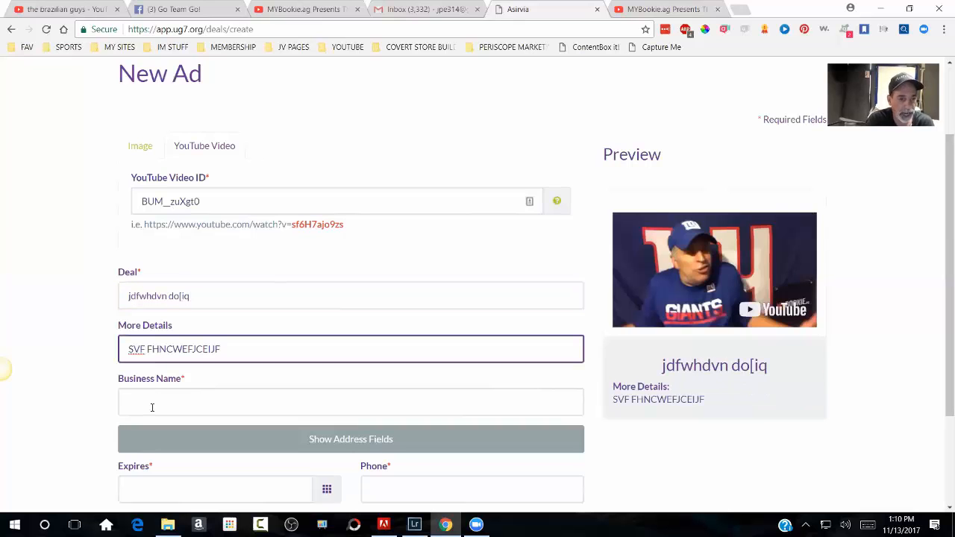
type("IURFIU4JMIOEUR")
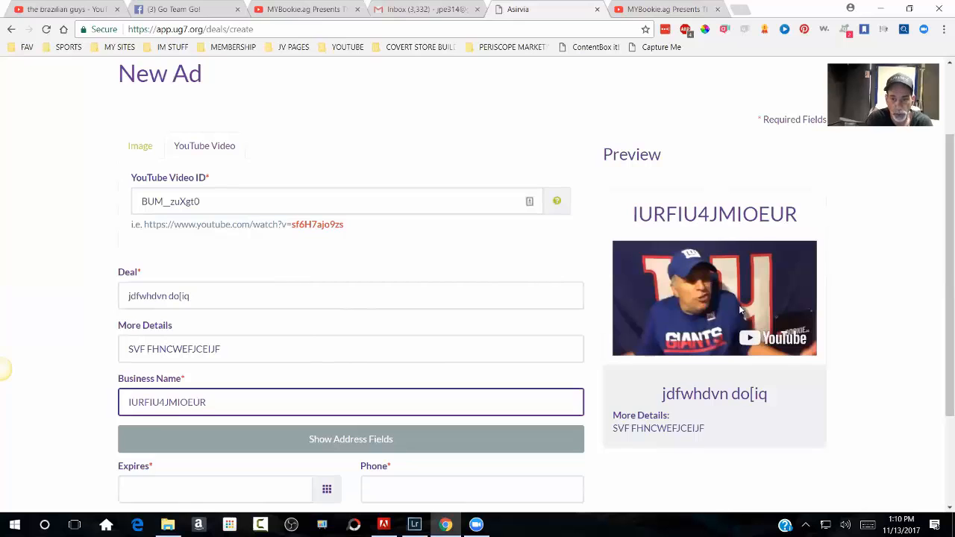
scroll("down", 3)
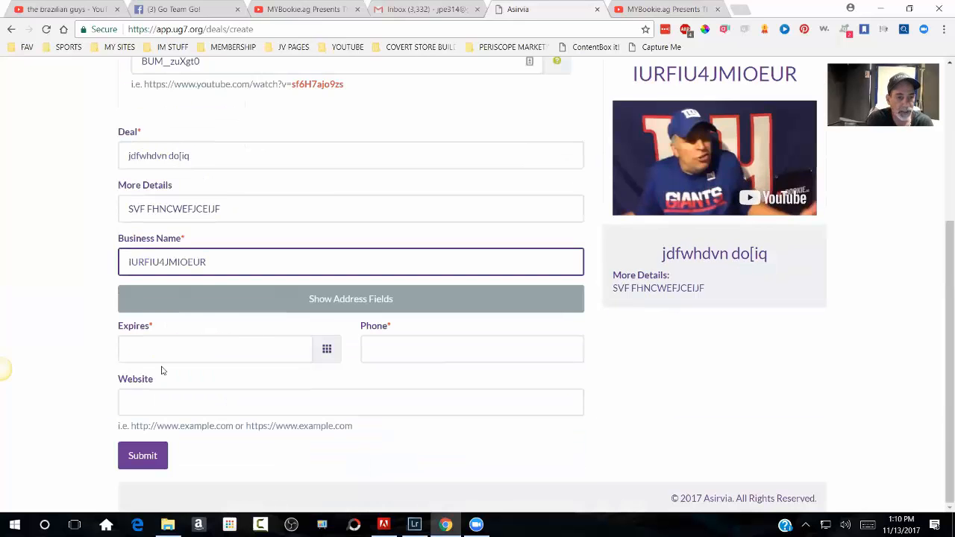
left_click(203, 301)
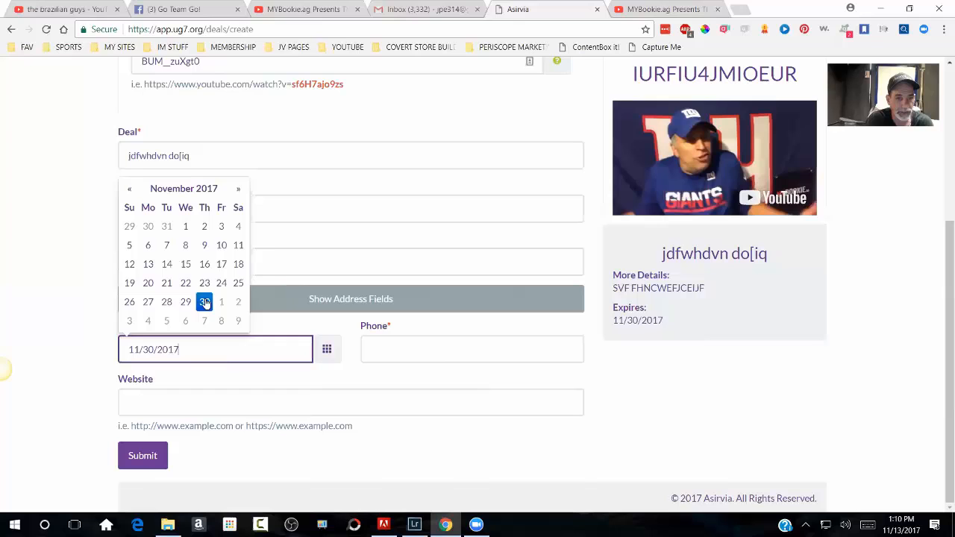
left_click(471, 349)
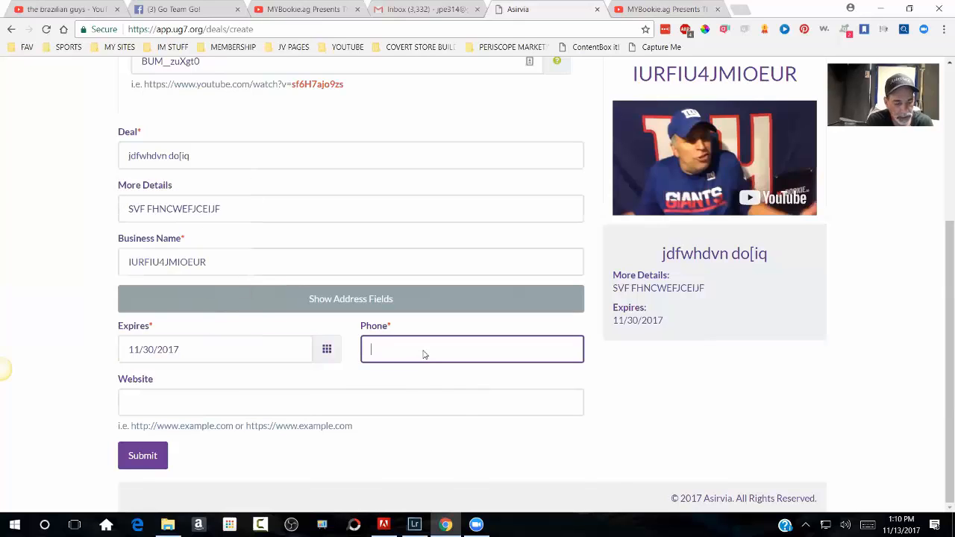
type("(619) 822-2028")
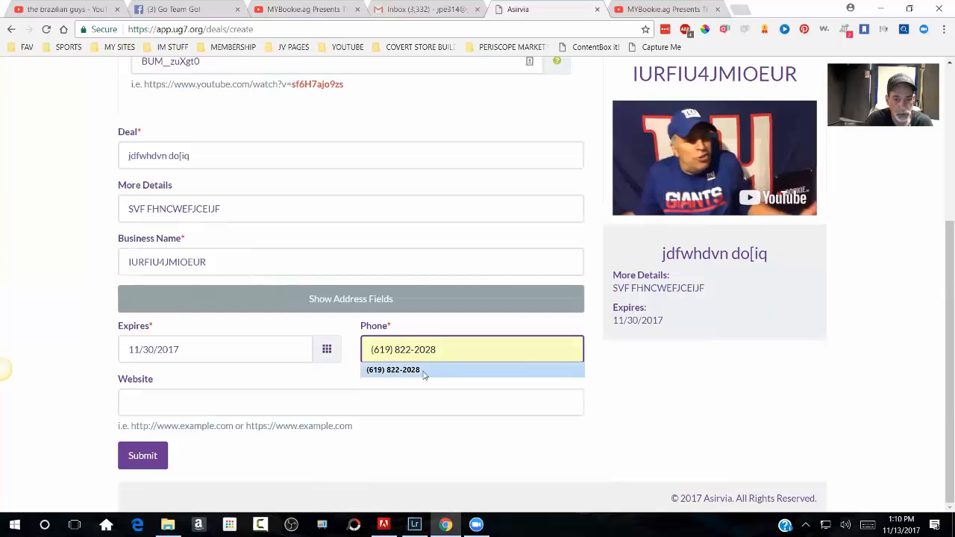
left_click(351, 403)
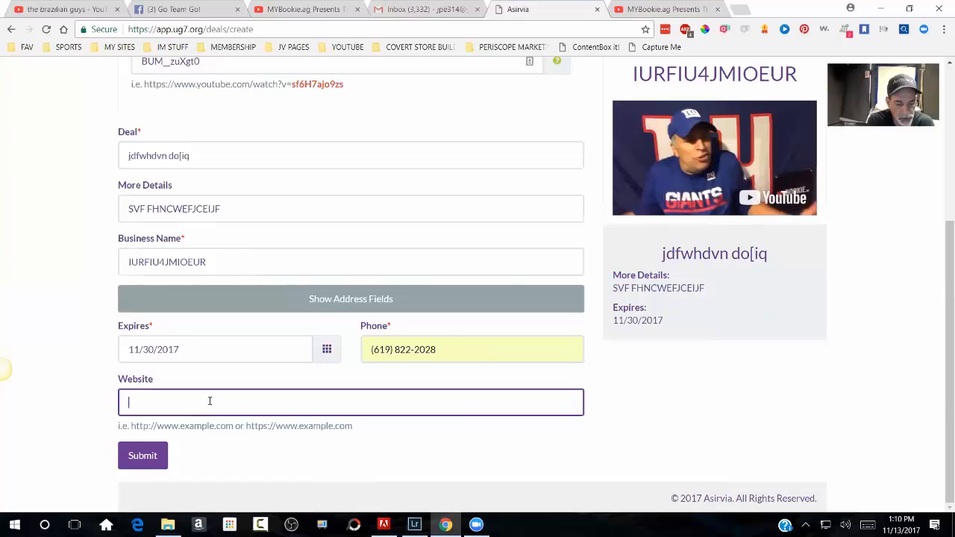
type("H")
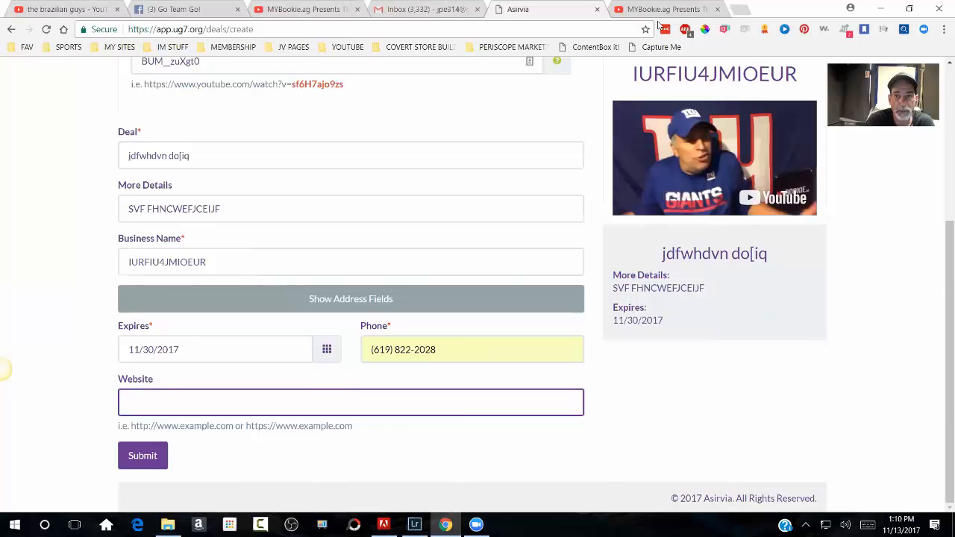
left_click(63, 9)
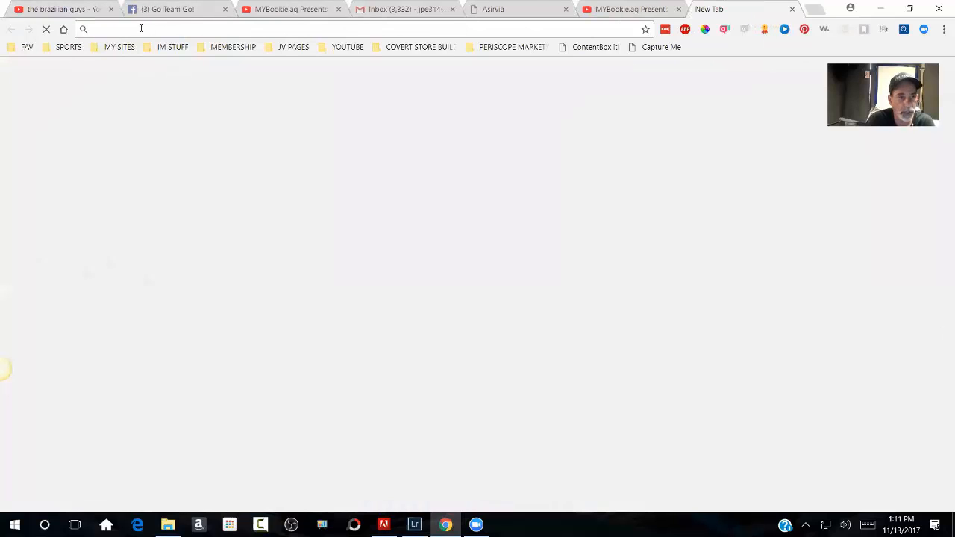
Step: Leave the new tab after typing twitter.com and return to the Asirvia ad form
type("twitter.com")
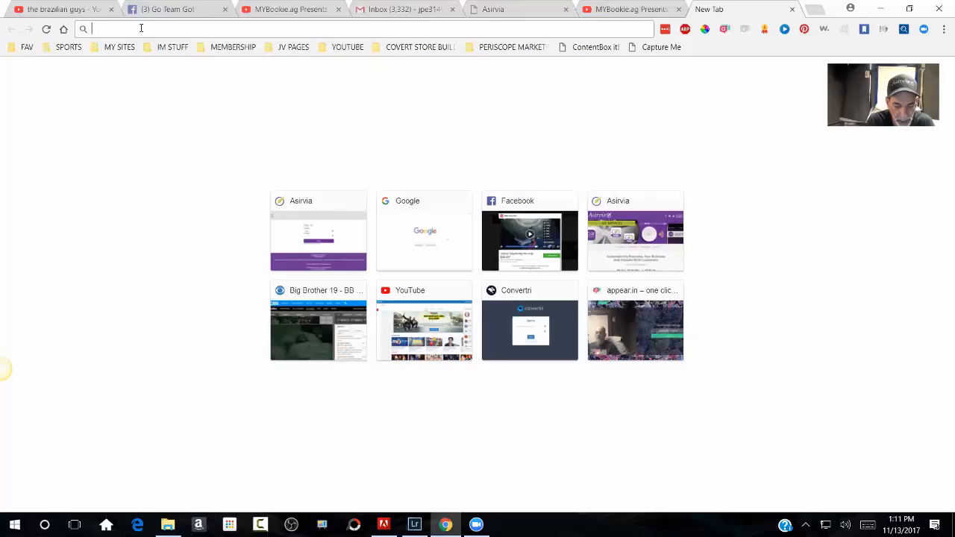
right_click(119, 30)
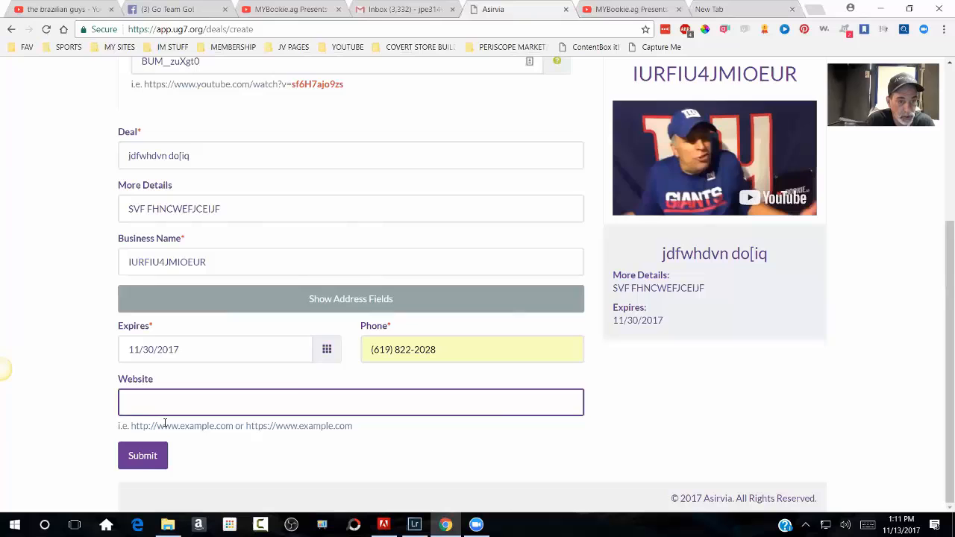
type("flipperflipper.com")
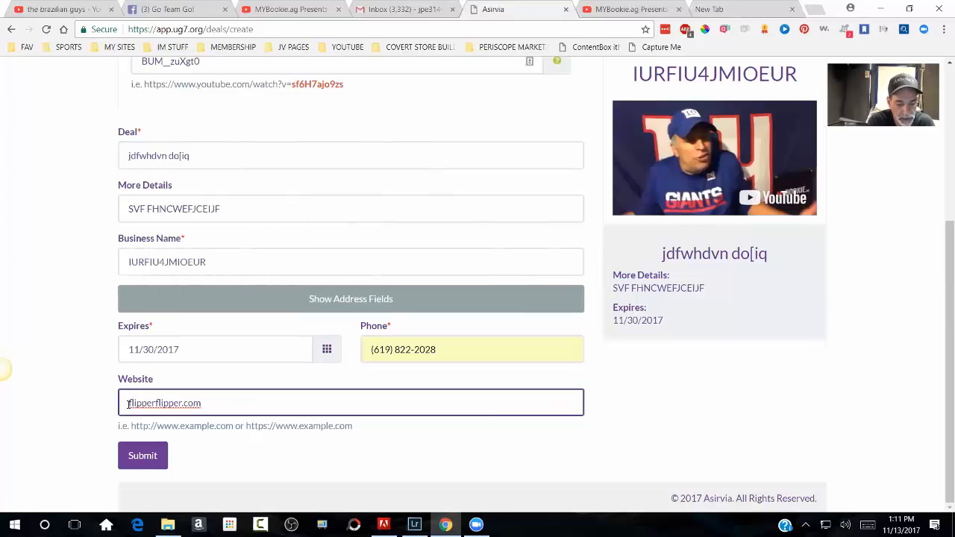
type("http://www.")
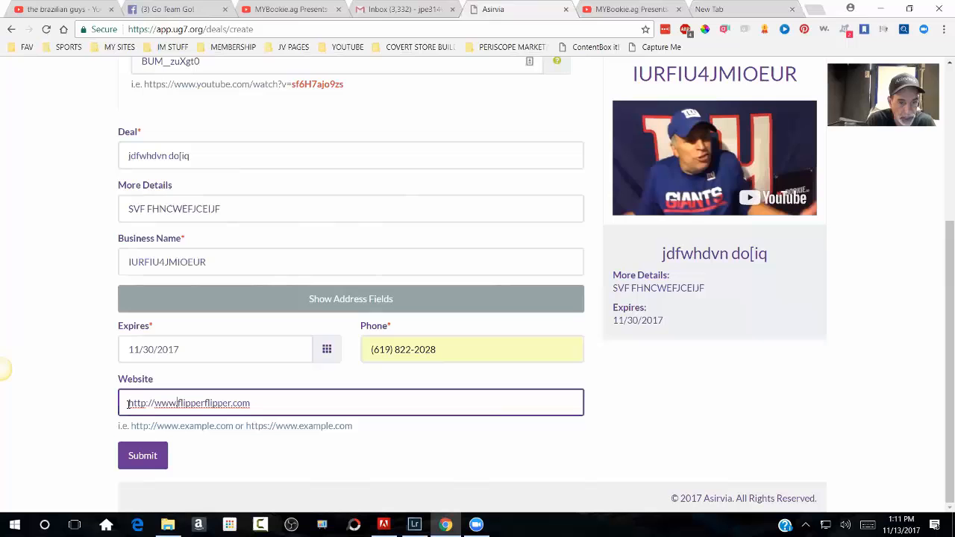
left_click(143, 457)
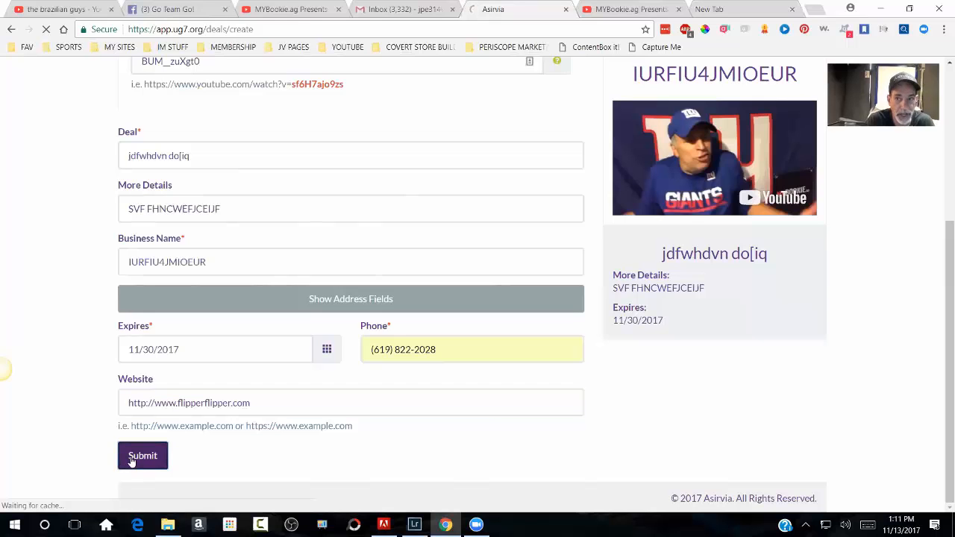
left_click(144, 455)
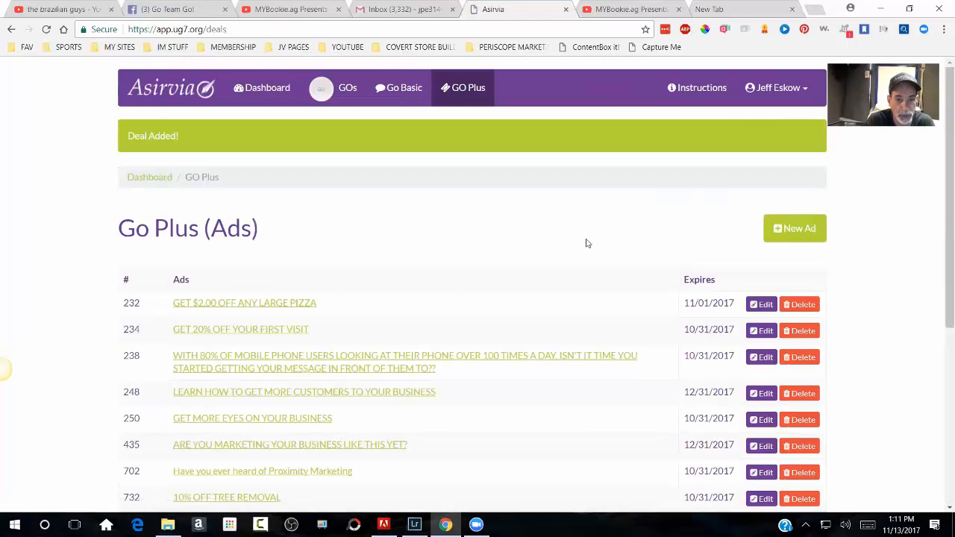
Step: Open the preview of the new ad 'jdfwhdvn do[iq' at the bottom of the Go Plus list
scroll("down", 3)
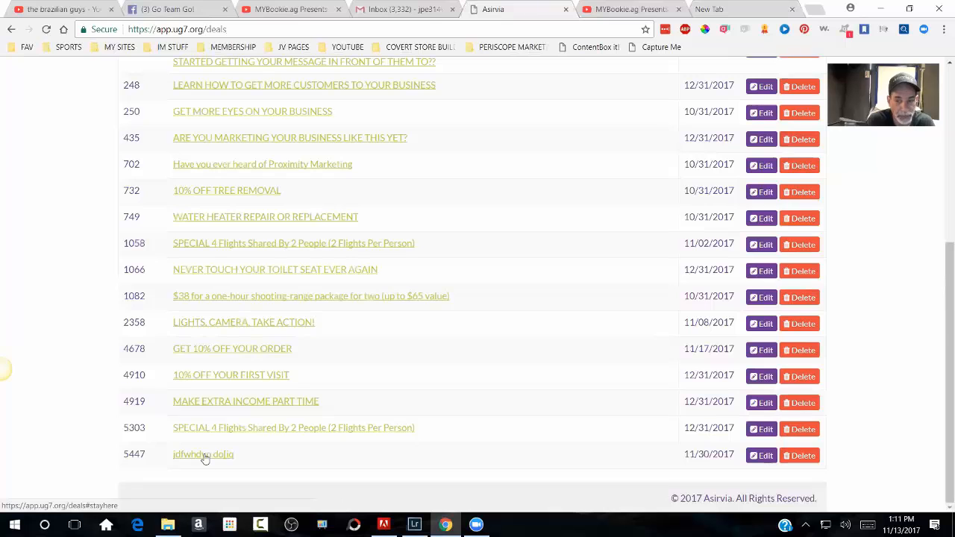
mouse_move(492, 457)
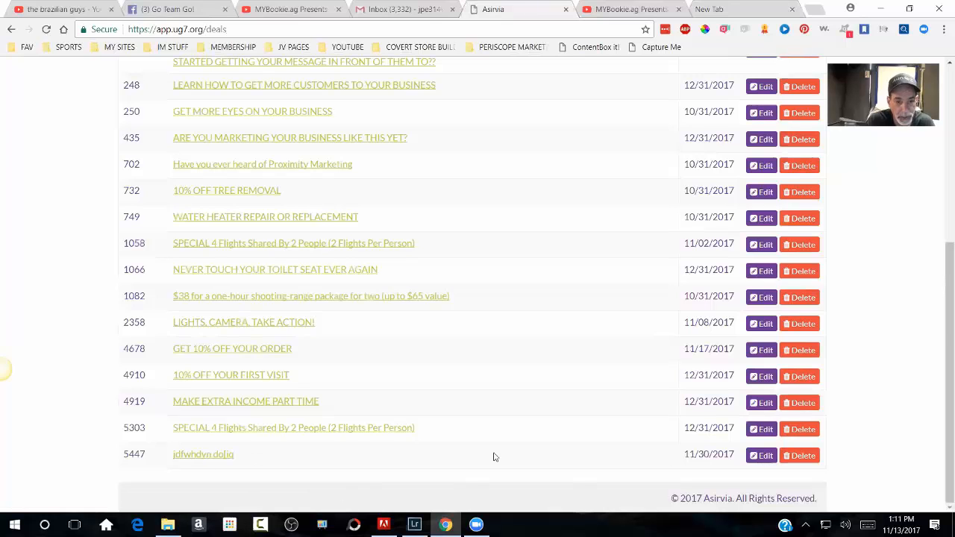
left_click(203, 454)
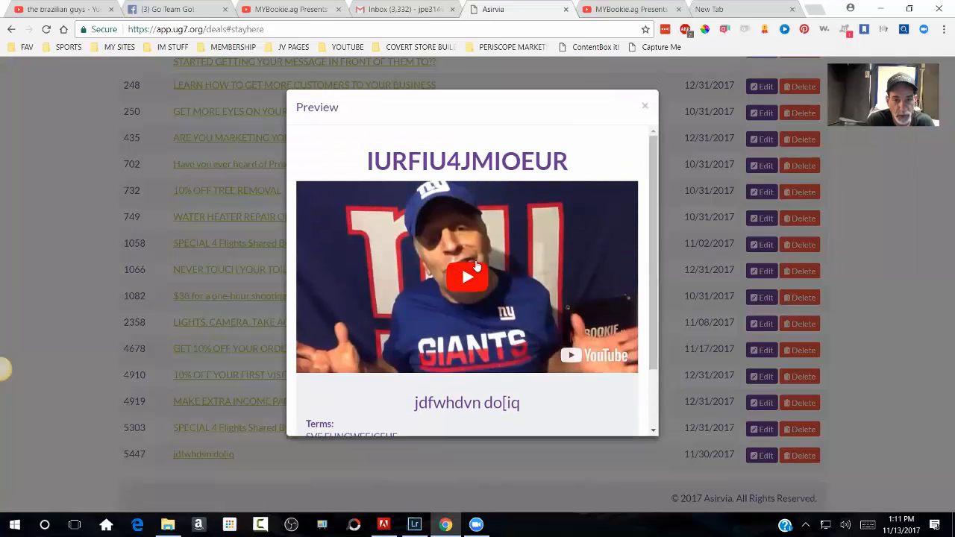
Step: Play the Giants video in the ad preview, then close the preview
left_click(468, 276)
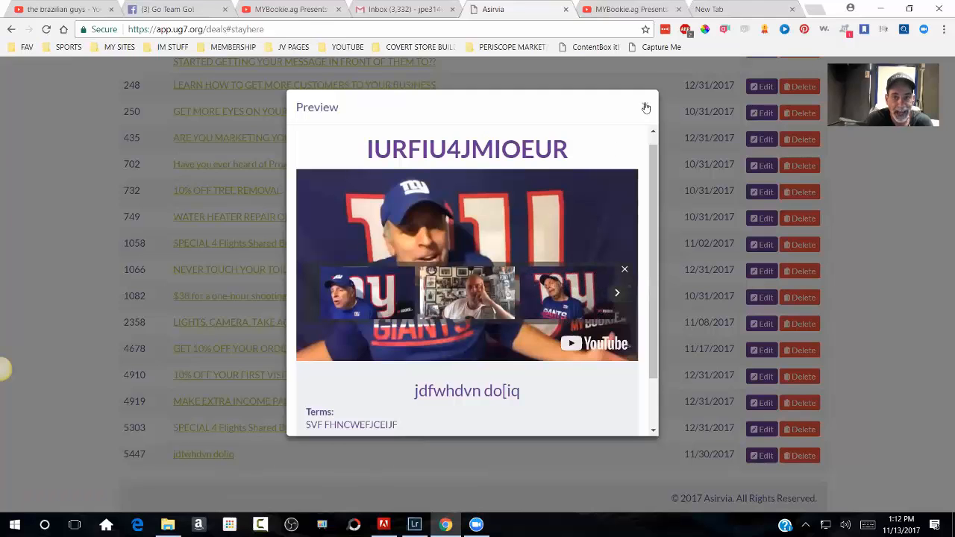
left_click(644, 108)
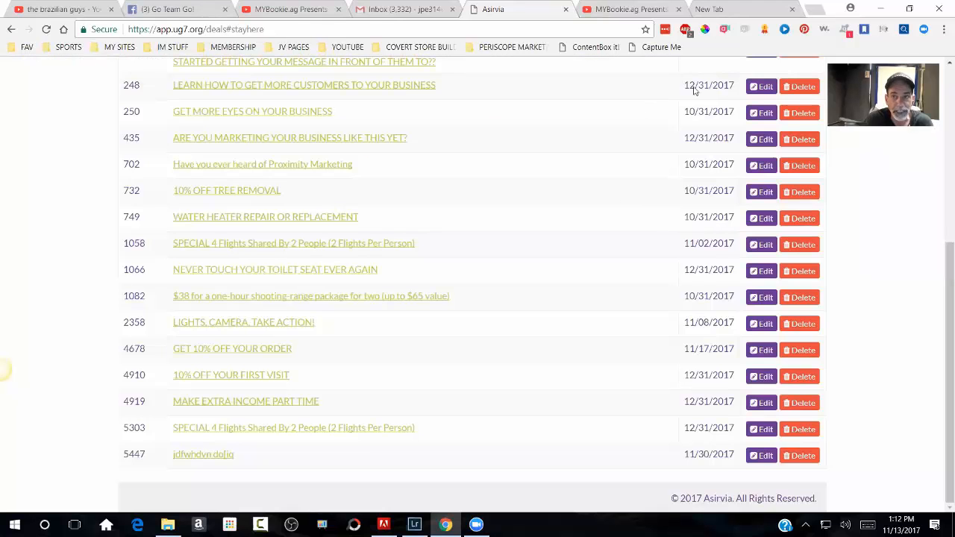